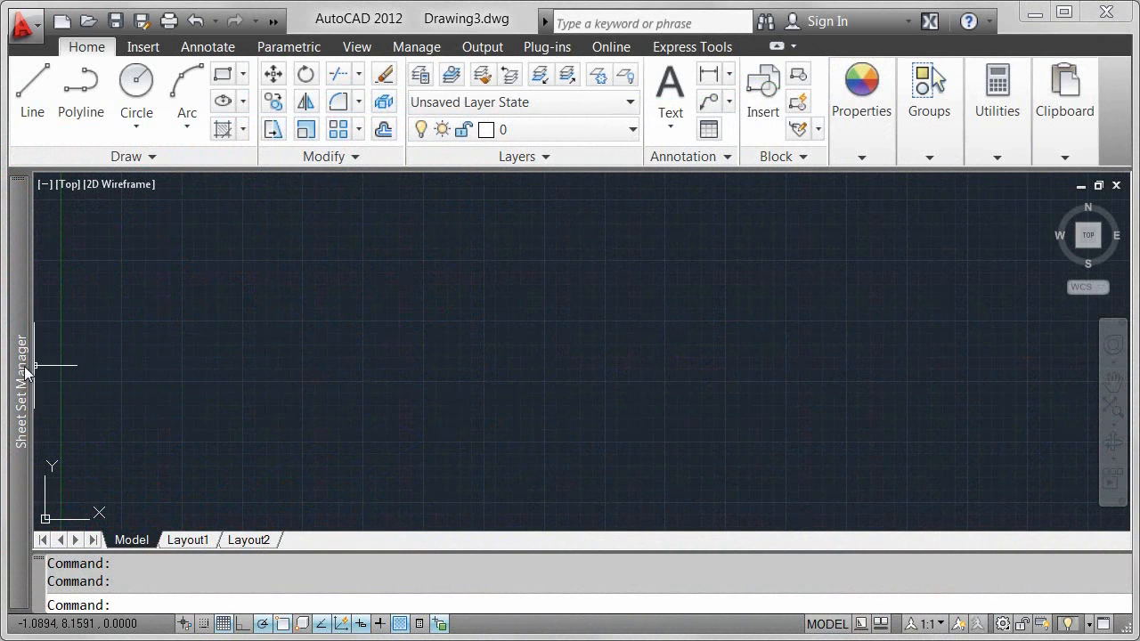
Open the Point Clouds sheet from Sheet Set Manager and switch to model space
left_click(20, 387)
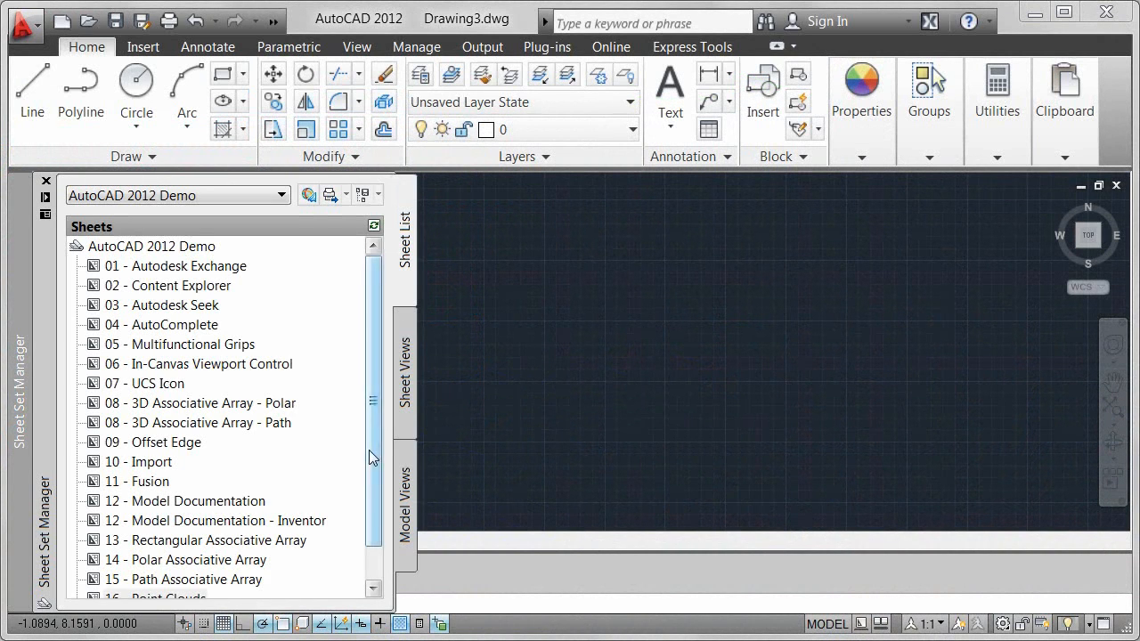
double_click(155, 559)
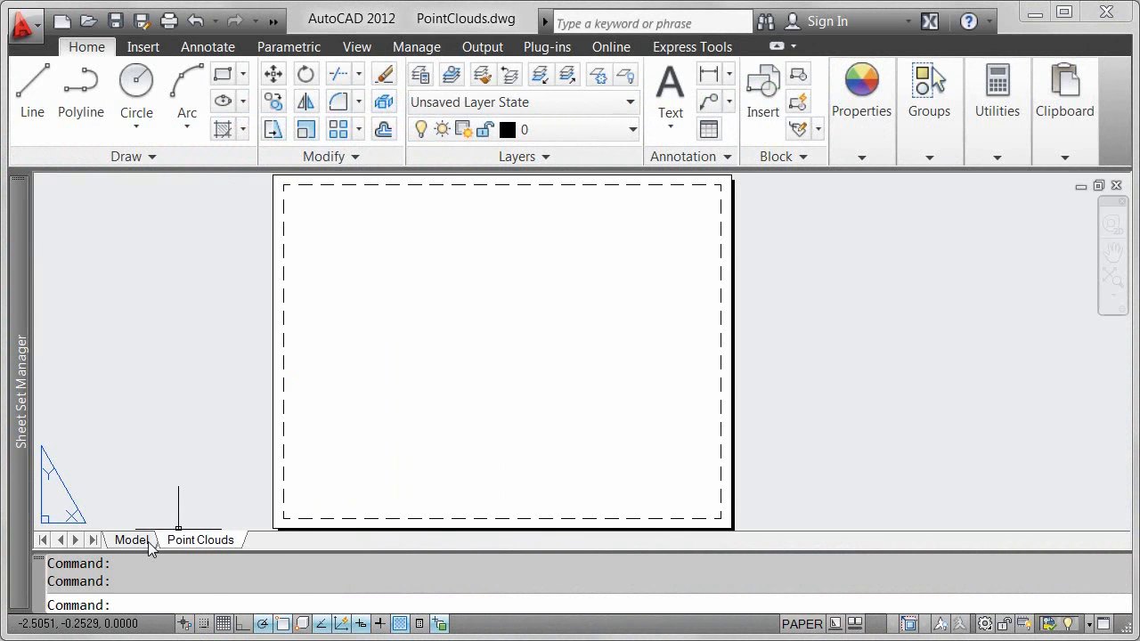
left_click(132, 540)
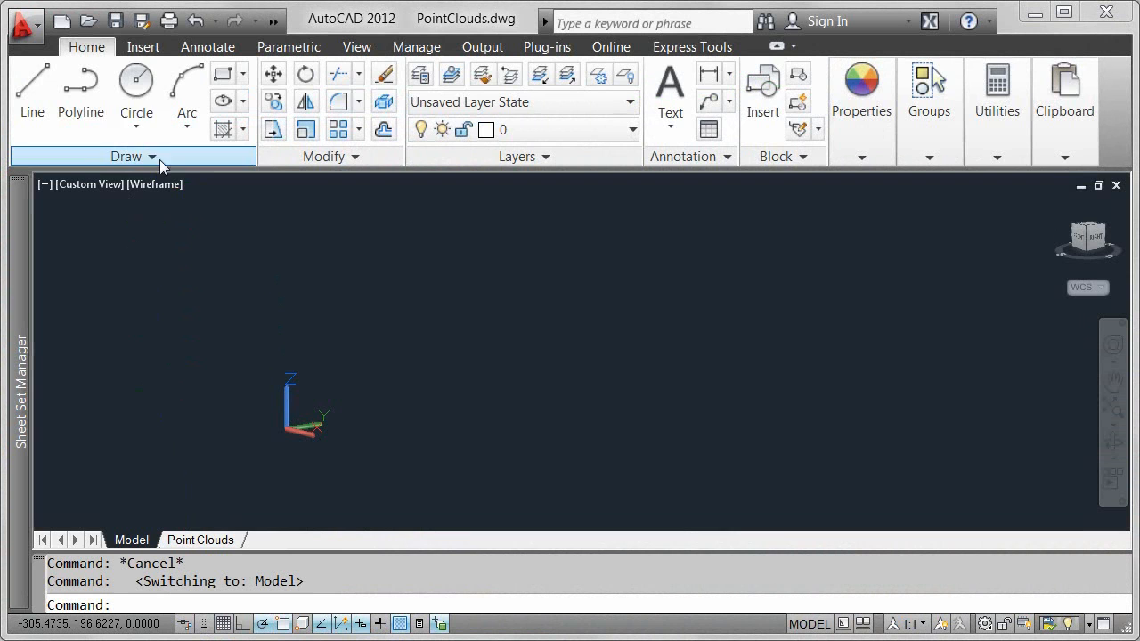
Run Point Cloud Index on Mandalay058.1.fls from the PointClouds folder, listed as FLS type
left_click(142, 47)
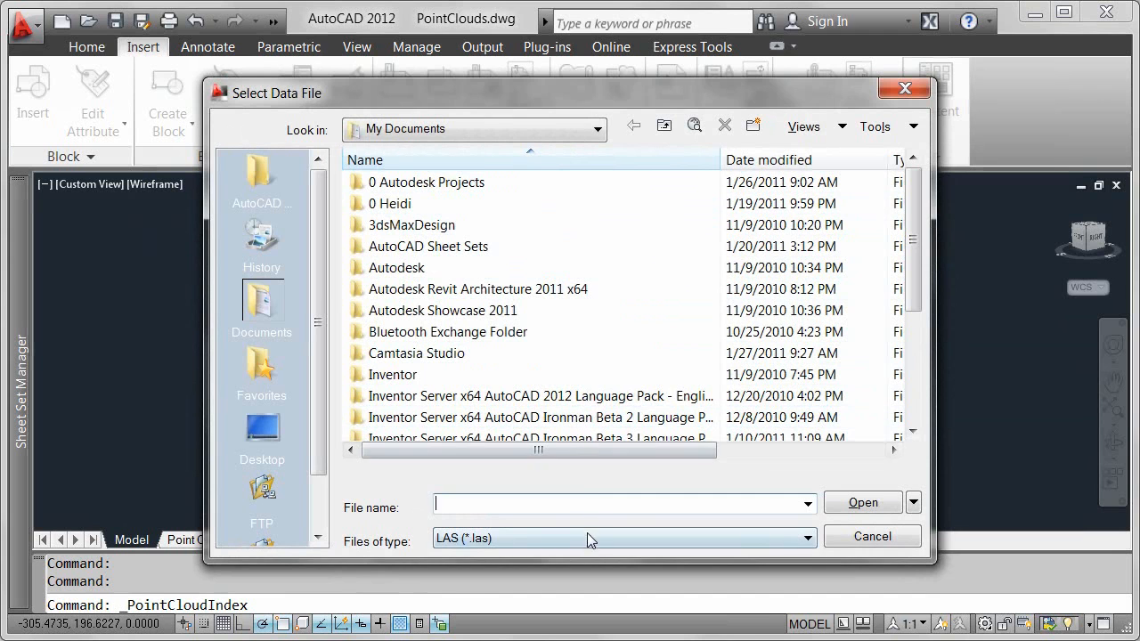
left_click(805, 538)
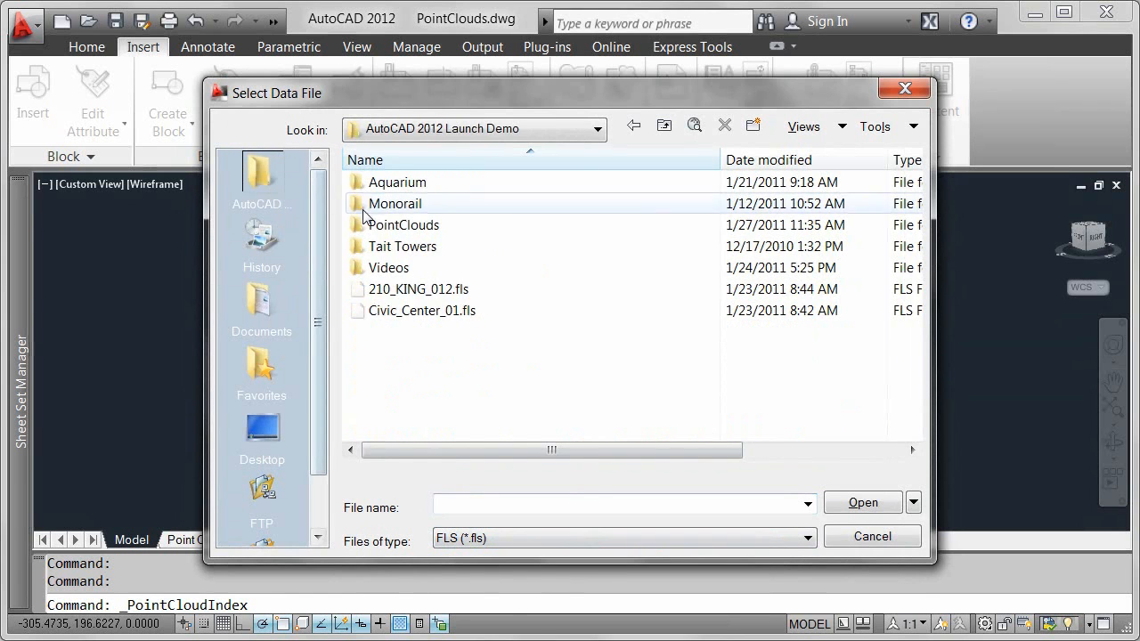
double_click(403, 224)
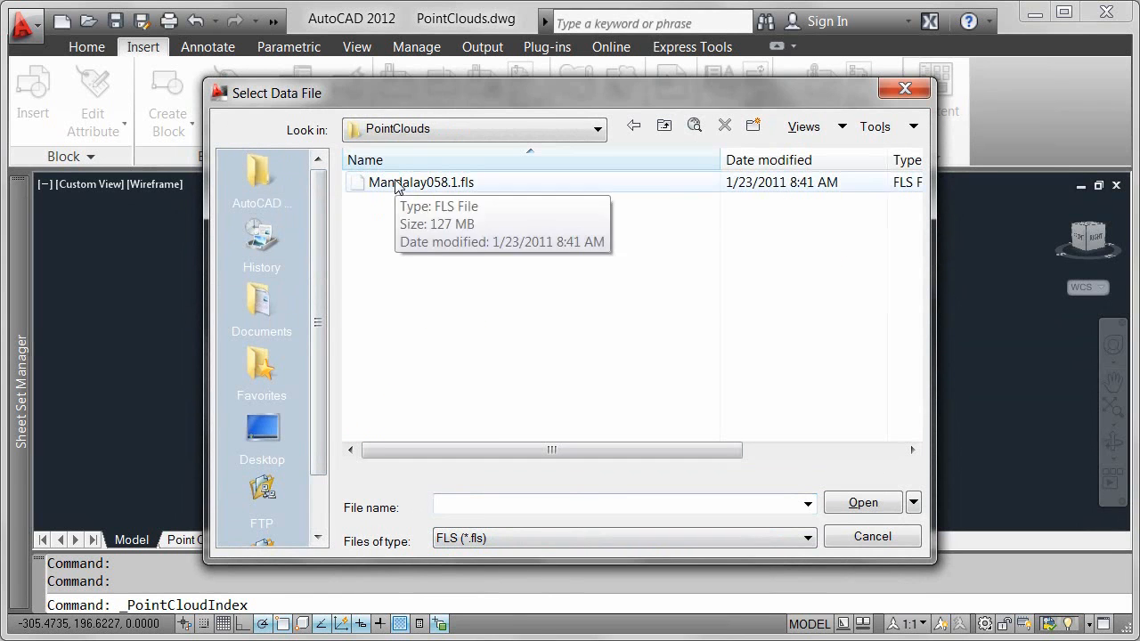
left_click(420, 182)
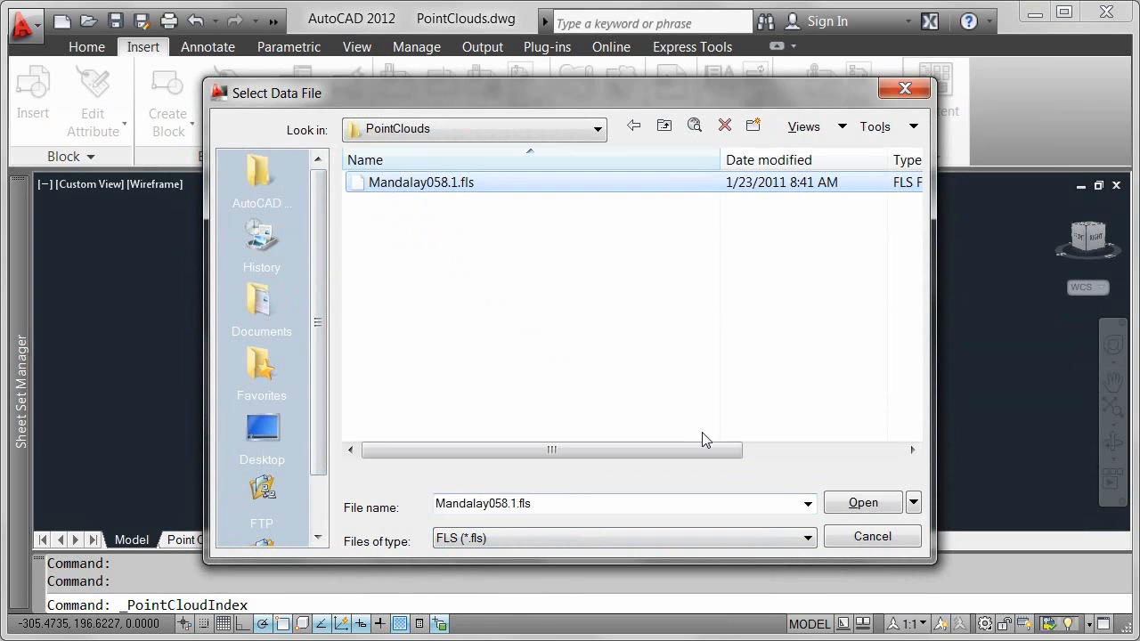
left_click(862, 502)
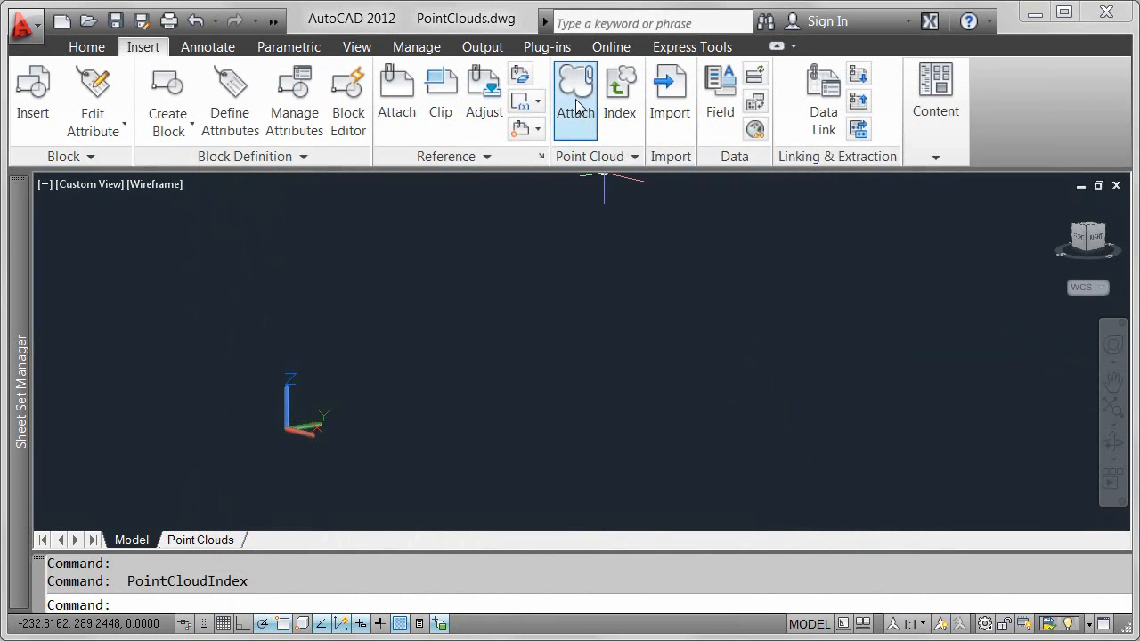
Attach Mandalay058-2012_Index.pcg with a relative path at Y offset 100
left_click(574, 89)
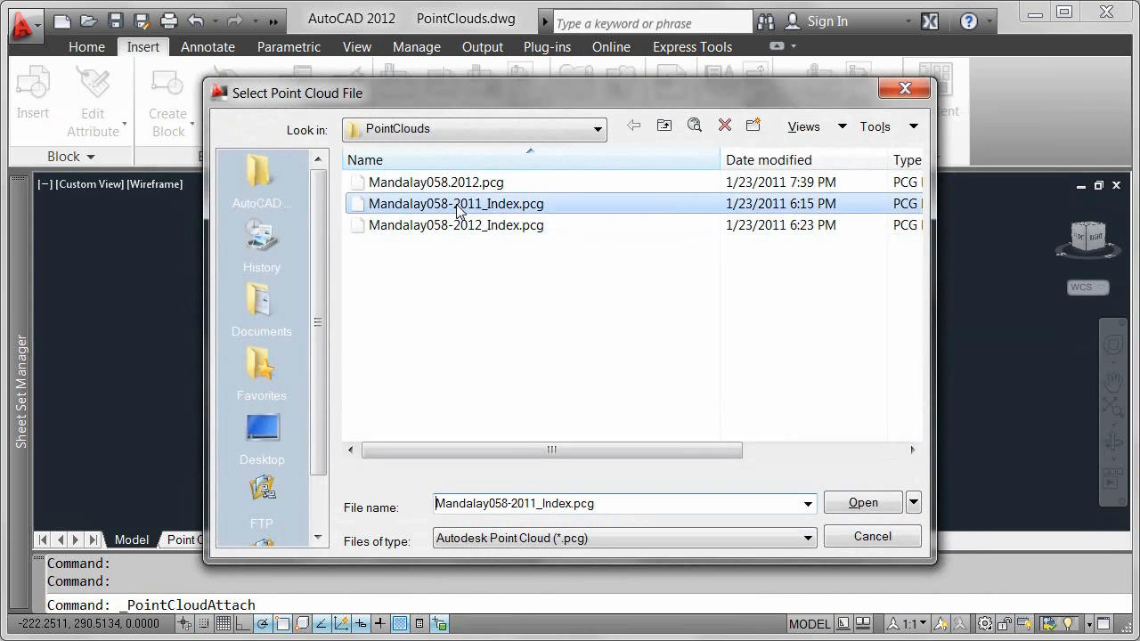
left_click(862, 502)
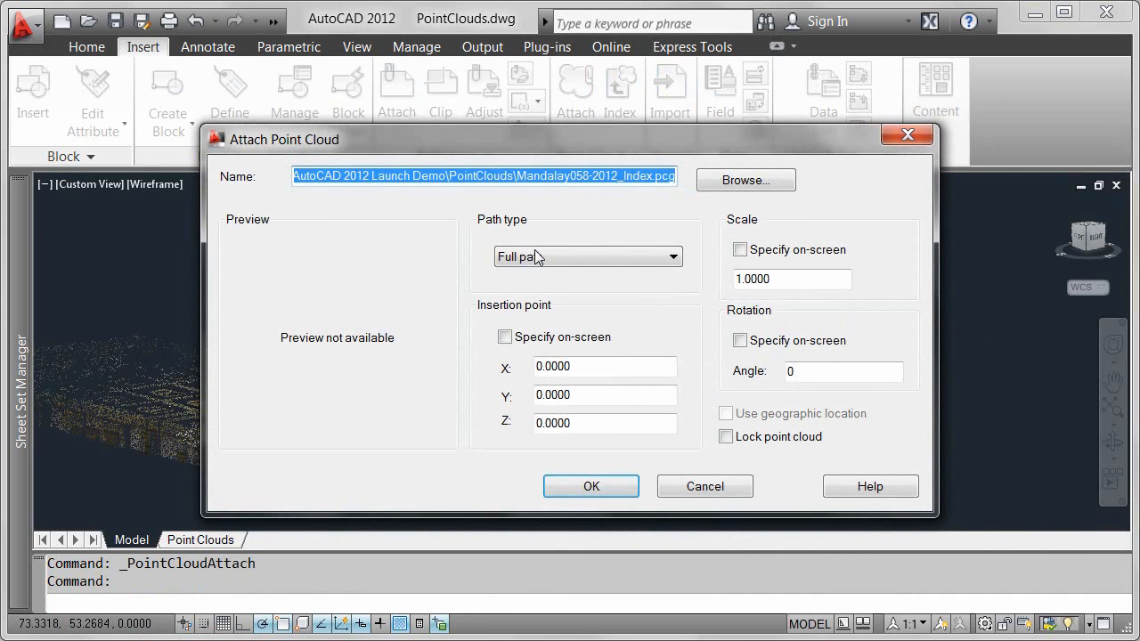
left_click(586, 257)
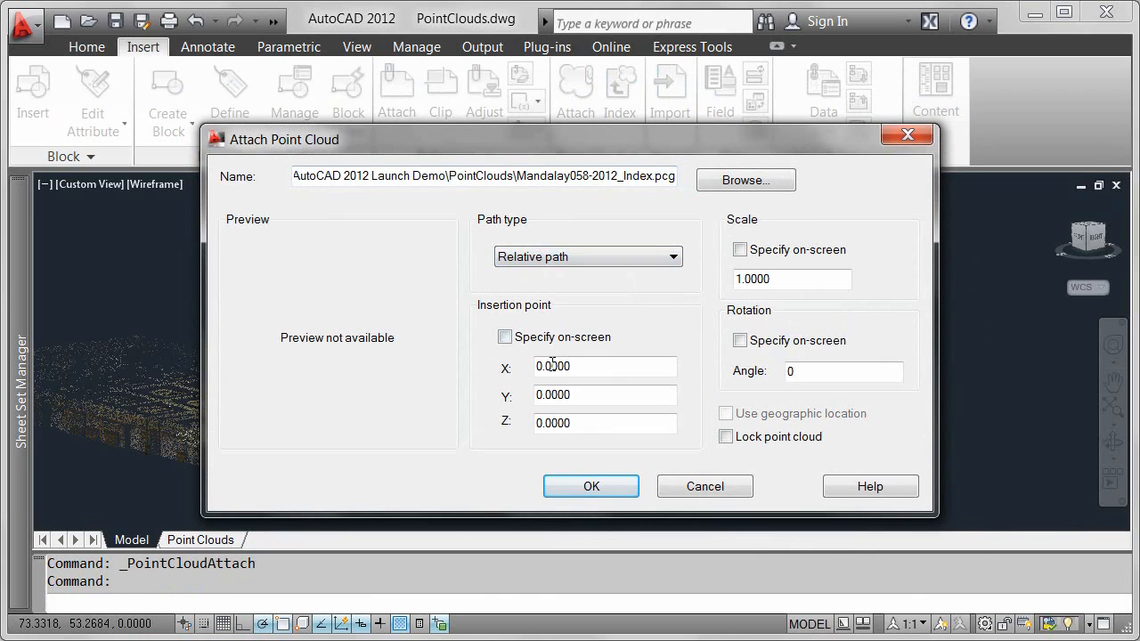
type("100")
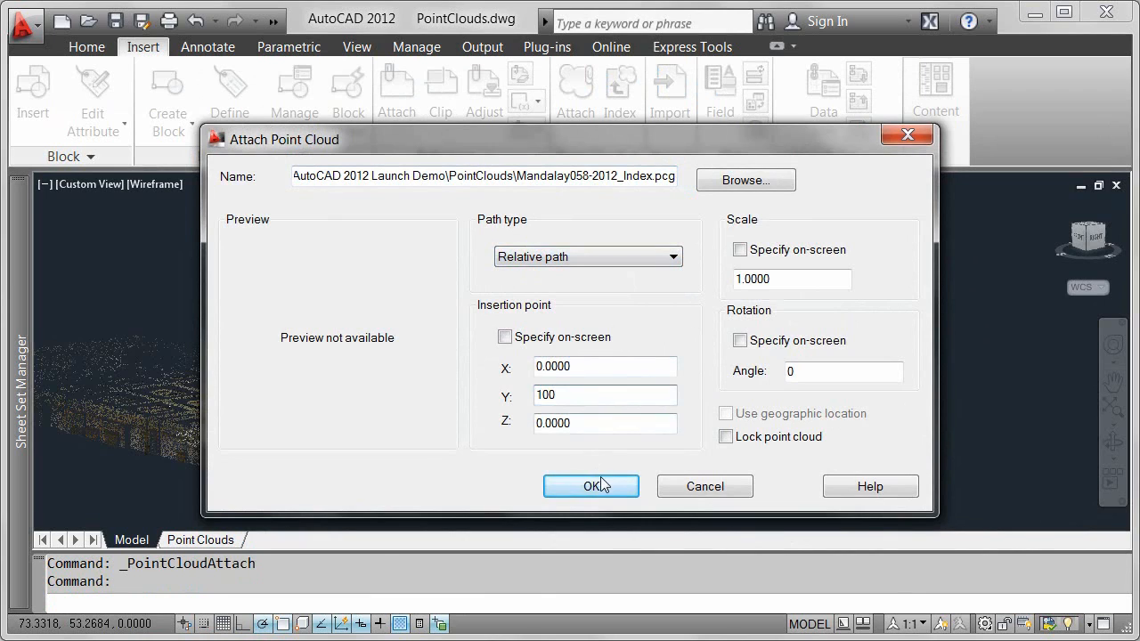
left_click(592, 487)
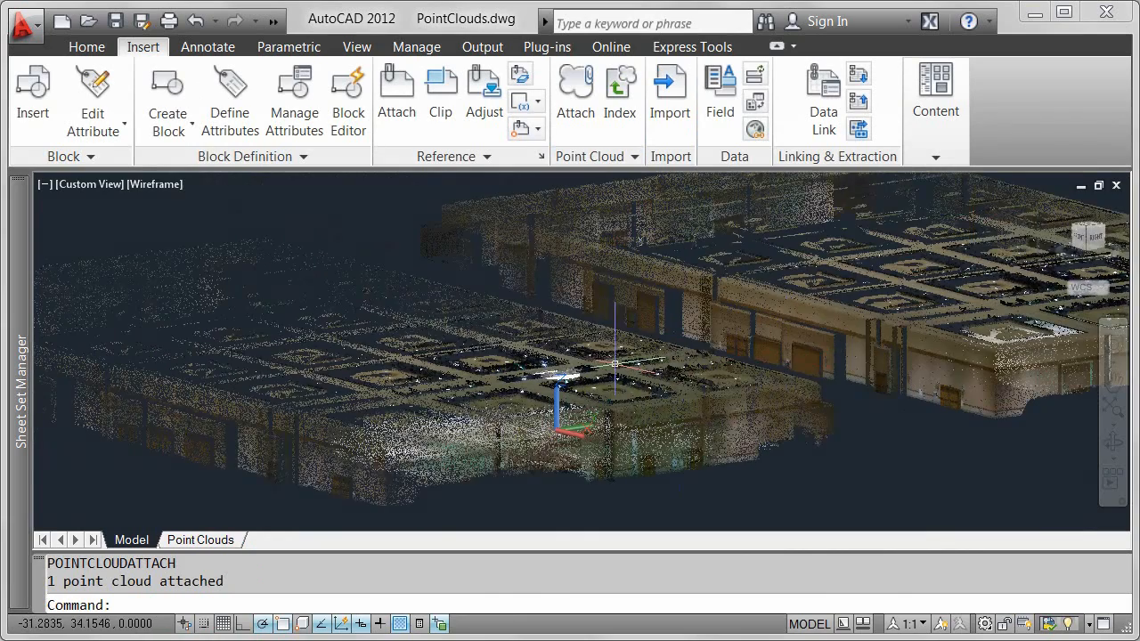
Zoom into the two attached scans to see walls, doors and floor tiles
scroll("down", 3)
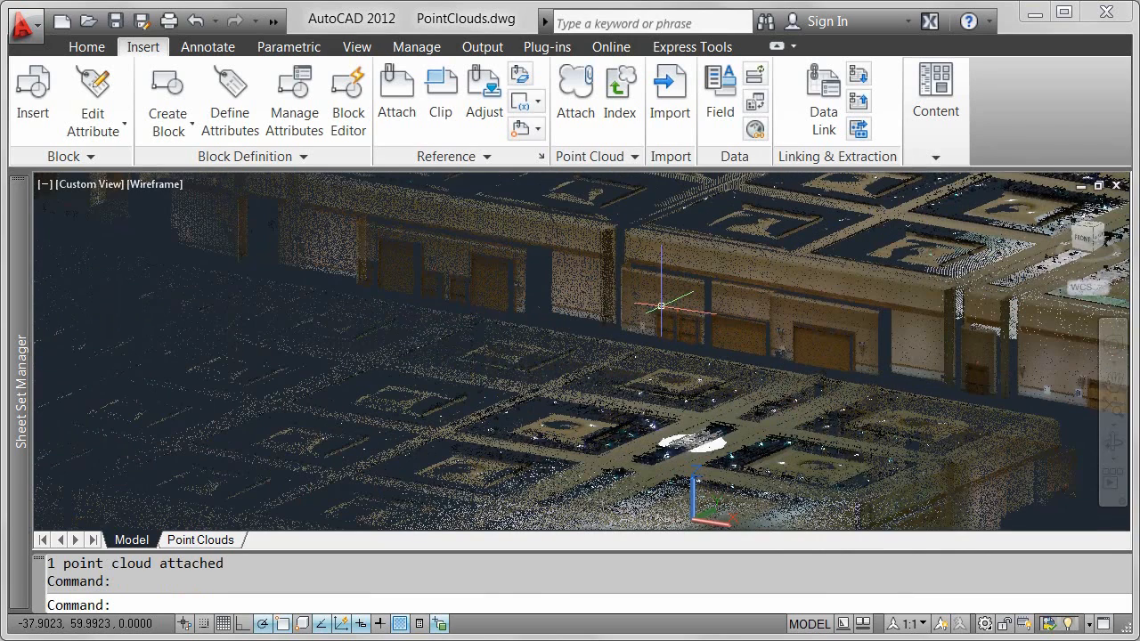
mouse_move(627, 322)
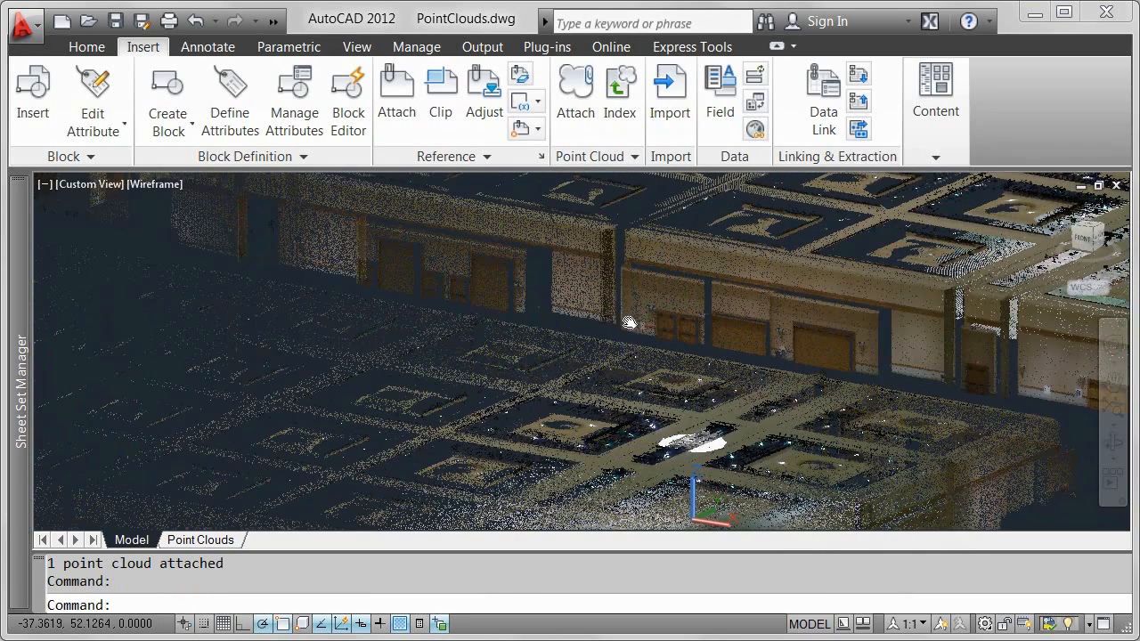